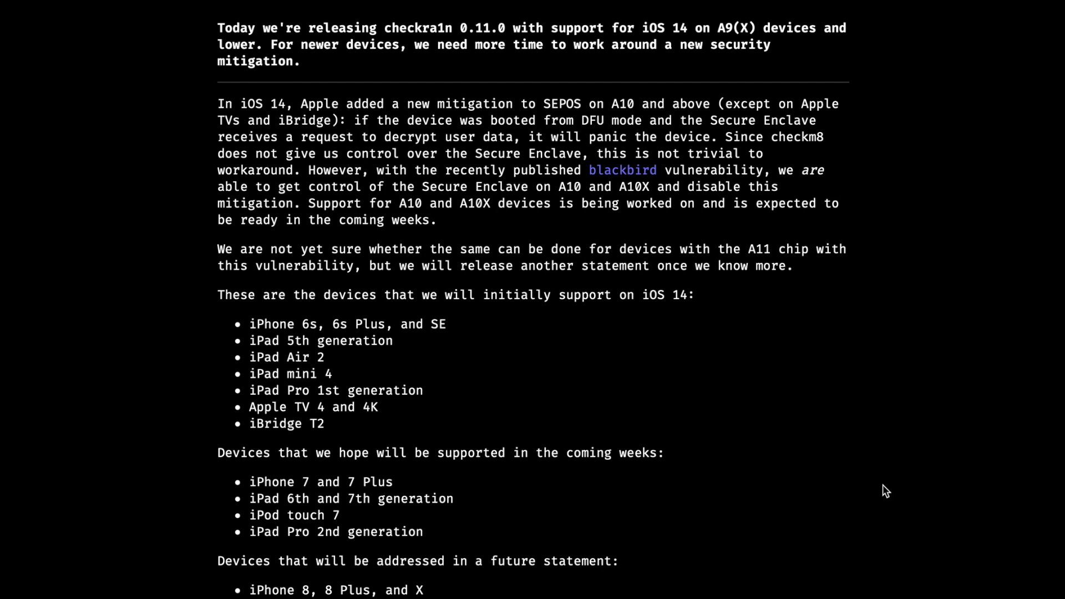
{"action": "mouse_move", "coordinate": [700, 41]}
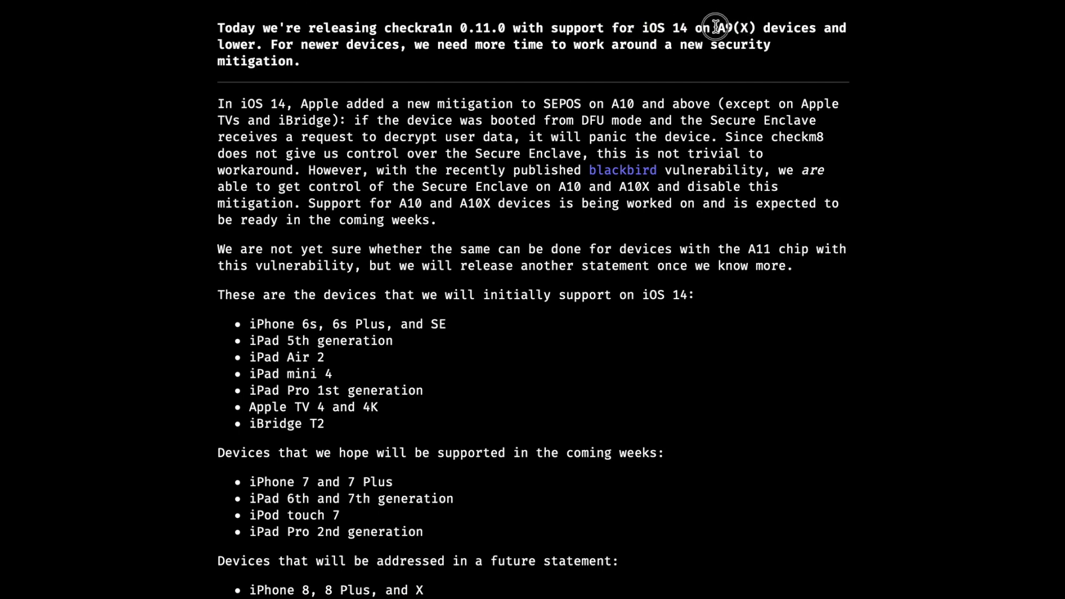
Review the iOS 14 A9(X) support announcement and go to the checkra1n releases page.
{"action": "double_click", "coordinate": [728, 27]}
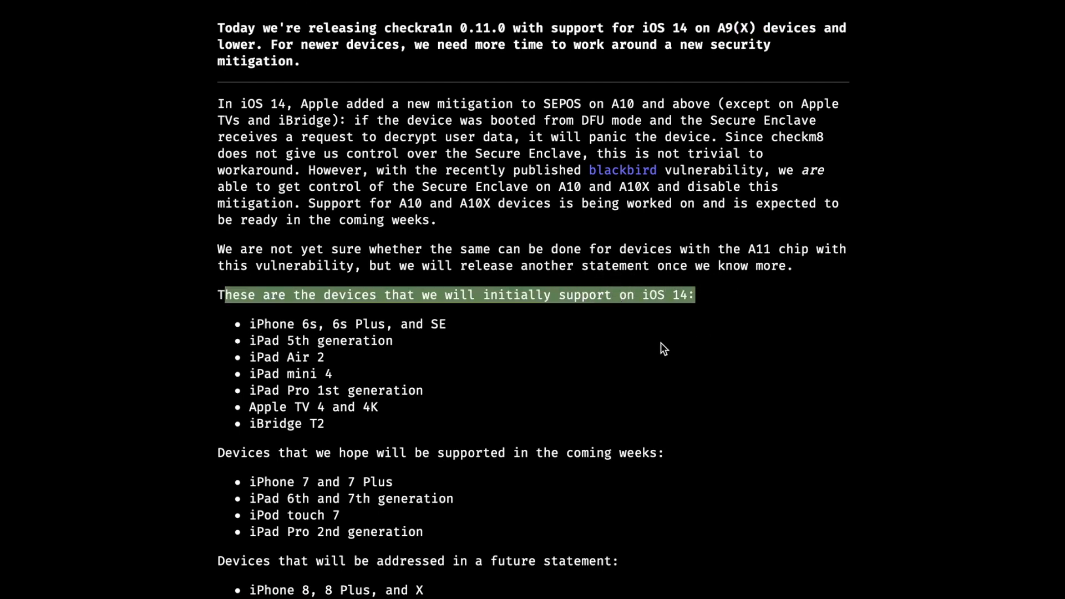
{"action": "double_click", "coordinate": [272, 324]}
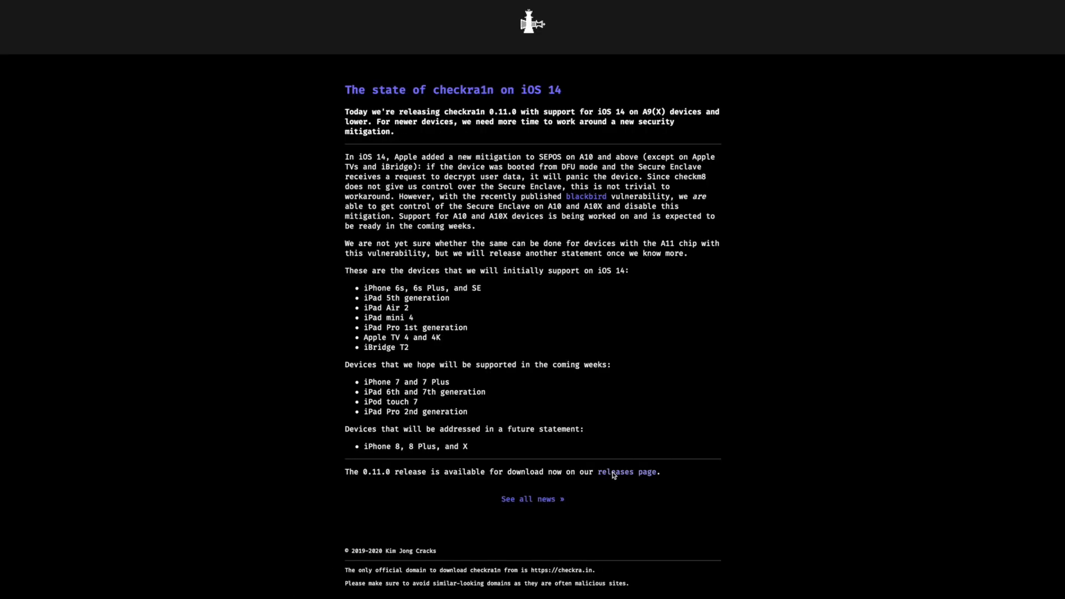
{"action": "left_click", "coordinate": [626, 473]}
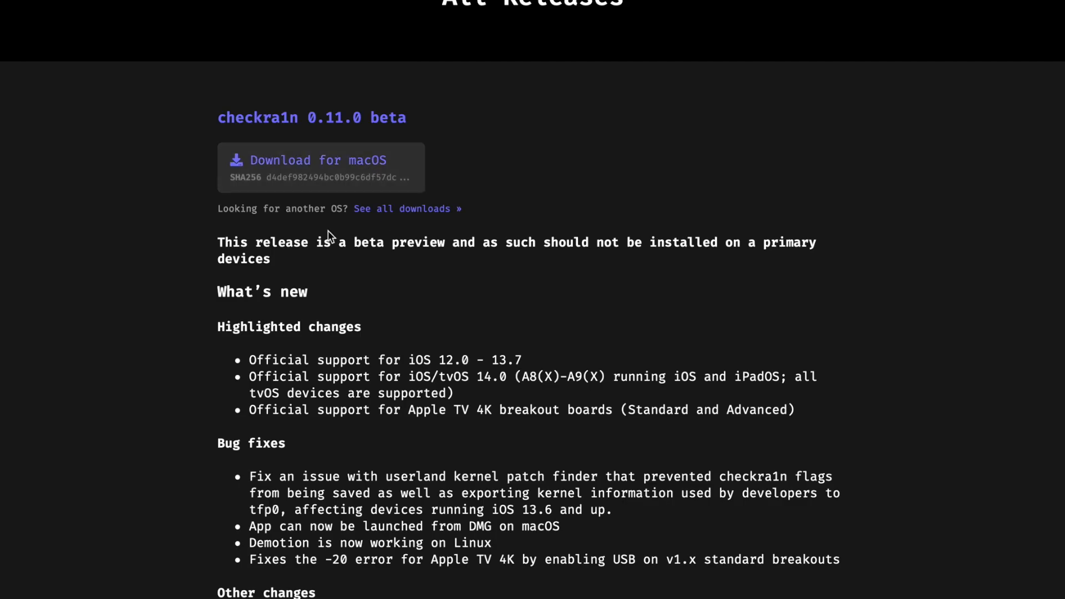
{"action": "mouse_move", "coordinate": [485, 406]}
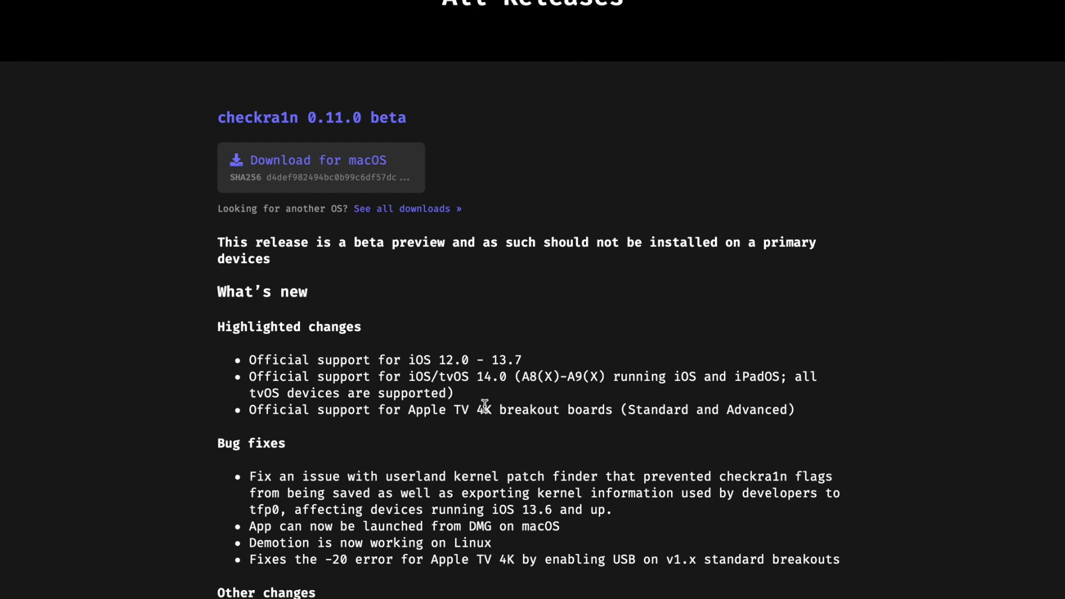
Download checkra1n 0.11.0 beta for macOS, allowing downloads from checkra.in.
{"action": "scroll", "scroll_direction": "down", "scroll_amount": 3}
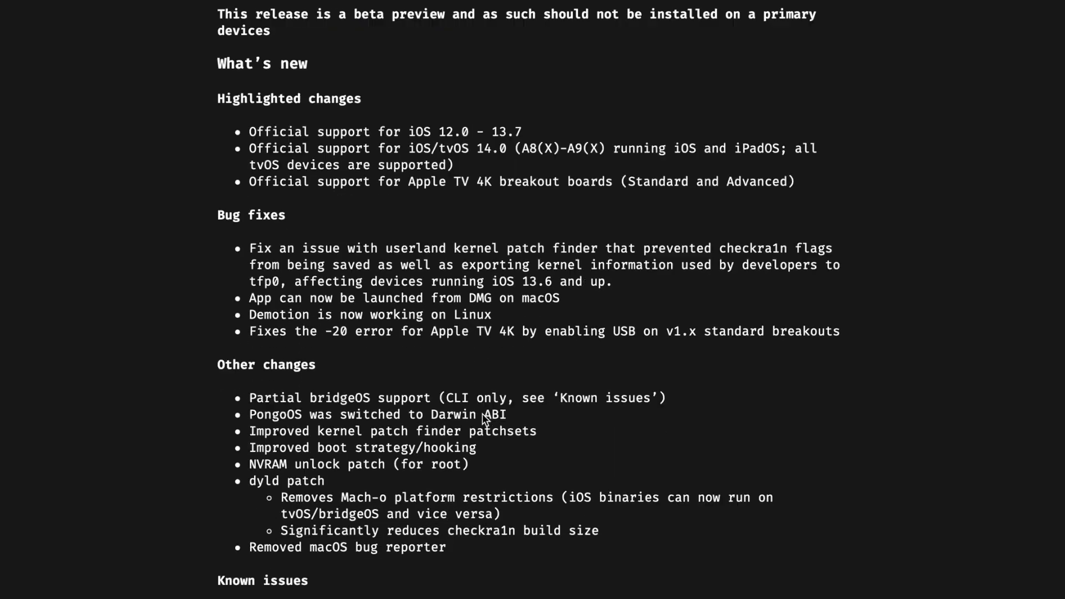
{"action": "scroll", "scroll_direction": "down", "scroll_amount": 3}
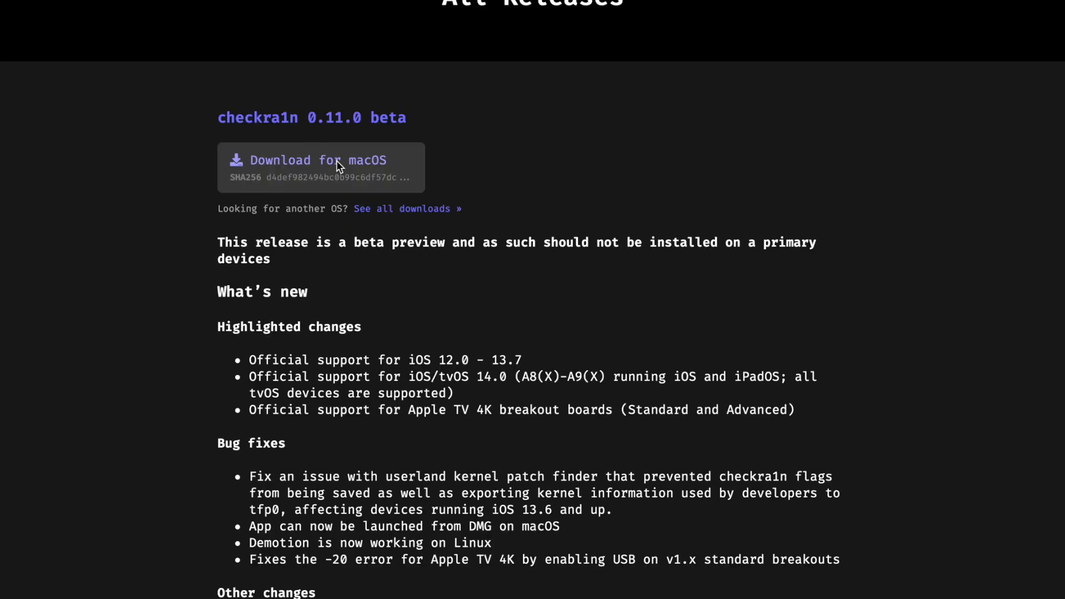
{"action": "left_click", "coordinate": [319, 168]}
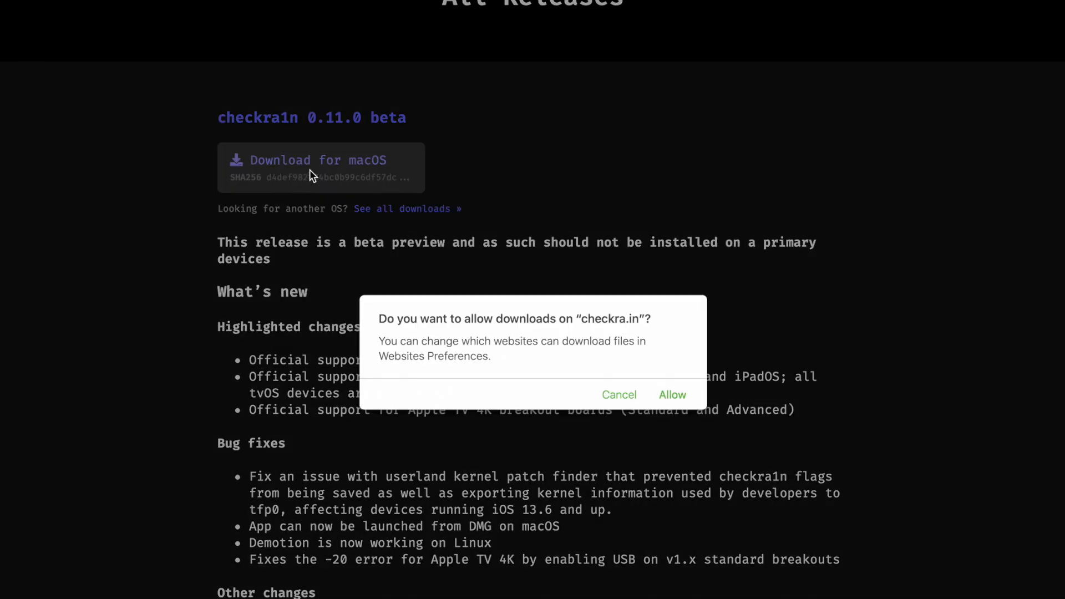
{"action": "left_click", "coordinate": [673, 395]}
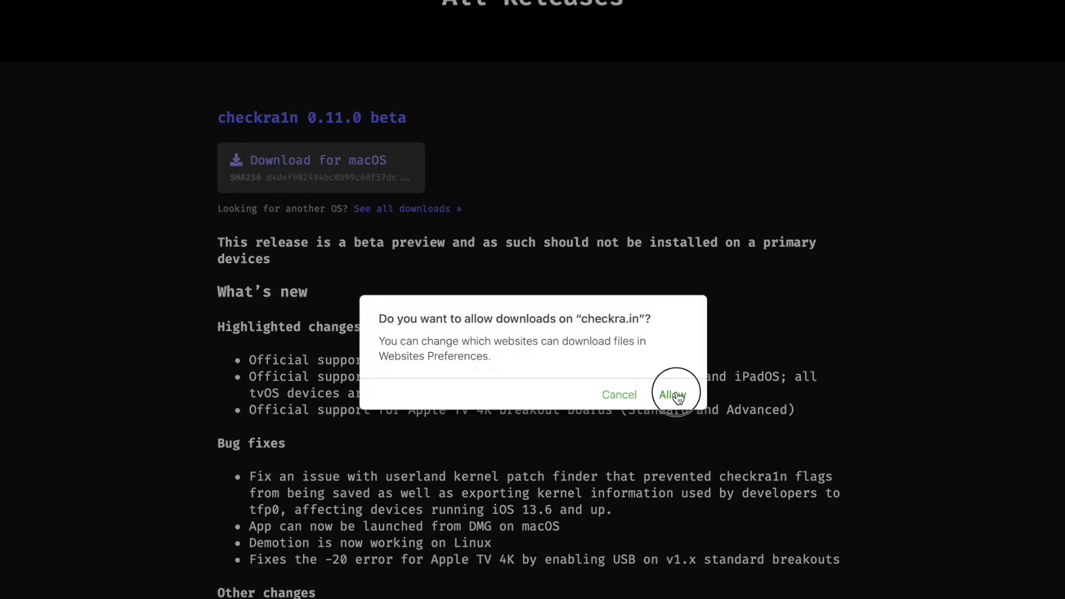
{"action": "left_click", "coordinate": [672, 395]}
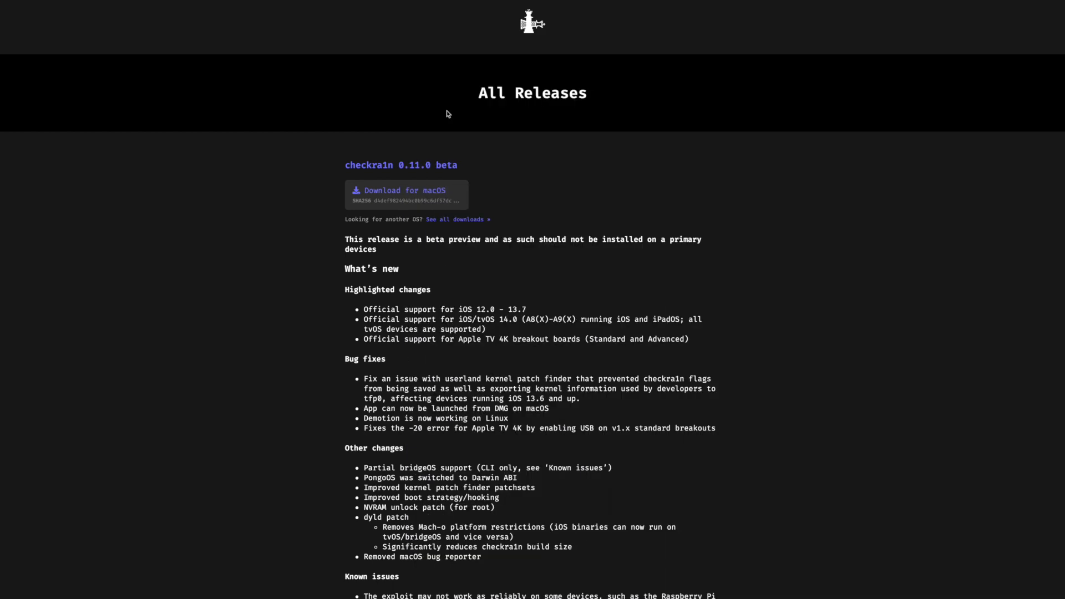
Mount the downloaded checkra1n 0.11.0 DMG and try launching the app, hitting the unverified-developer block.
{"action": "left_click", "coordinate": [406, 191]}
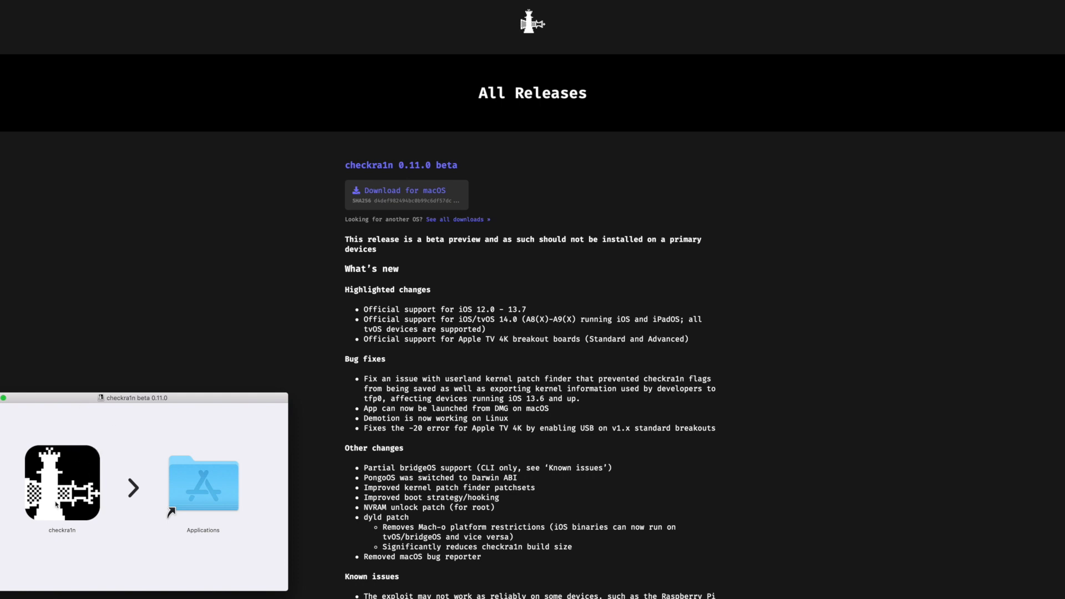
{"action": "left_click", "coordinate": [62, 483]}
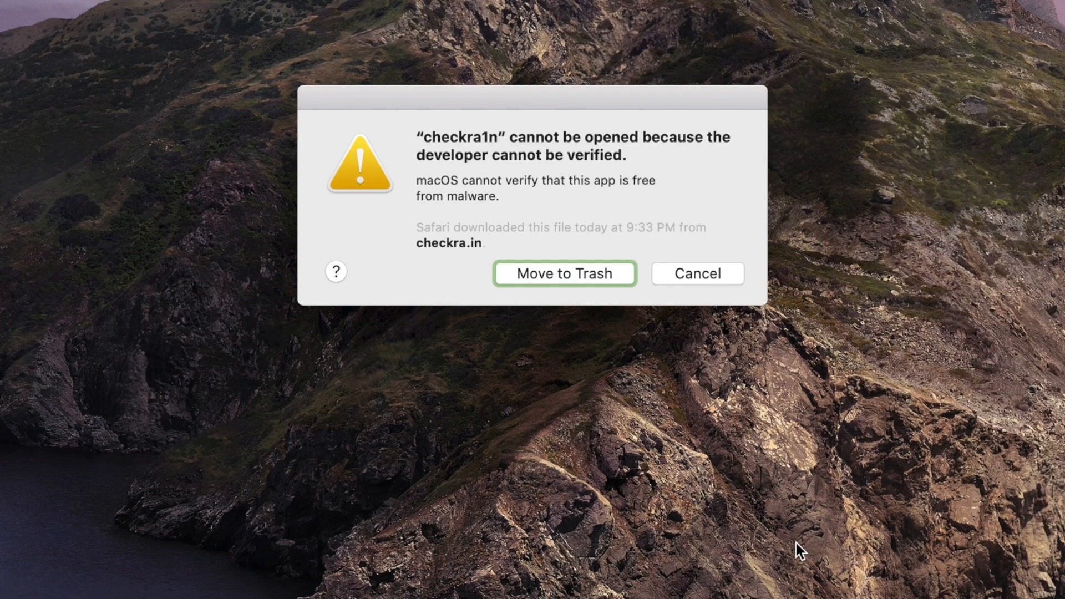
{"action": "mouse_move", "coordinate": [684, 297]}
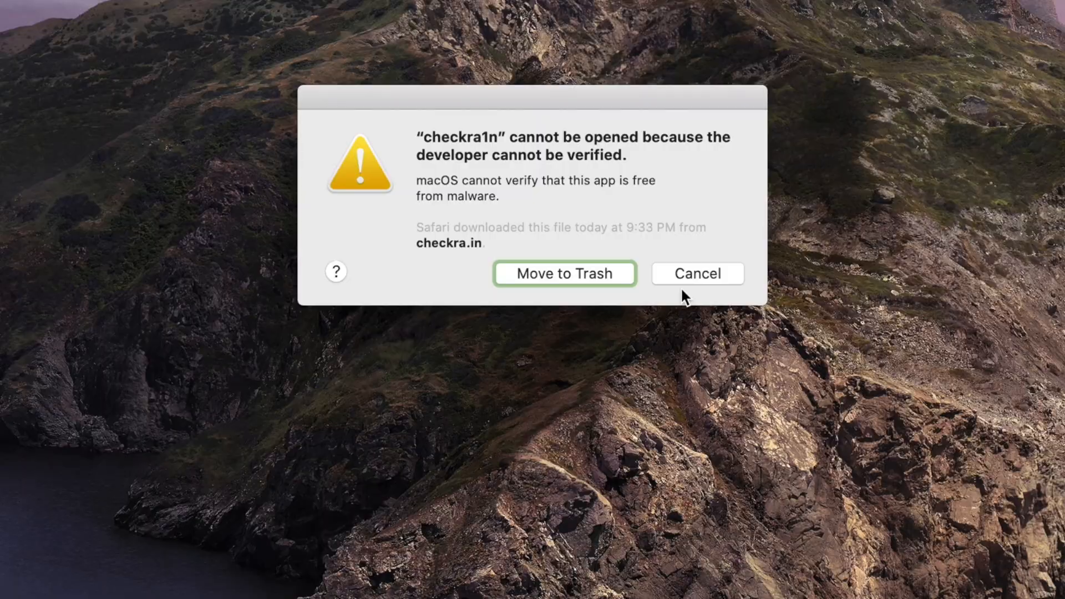
Dismiss the warning and use Security & Privacy > General to Open Anyway, launching checkra1n 0.11.0.
{"action": "left_click", "coordinate": [696, 273]}
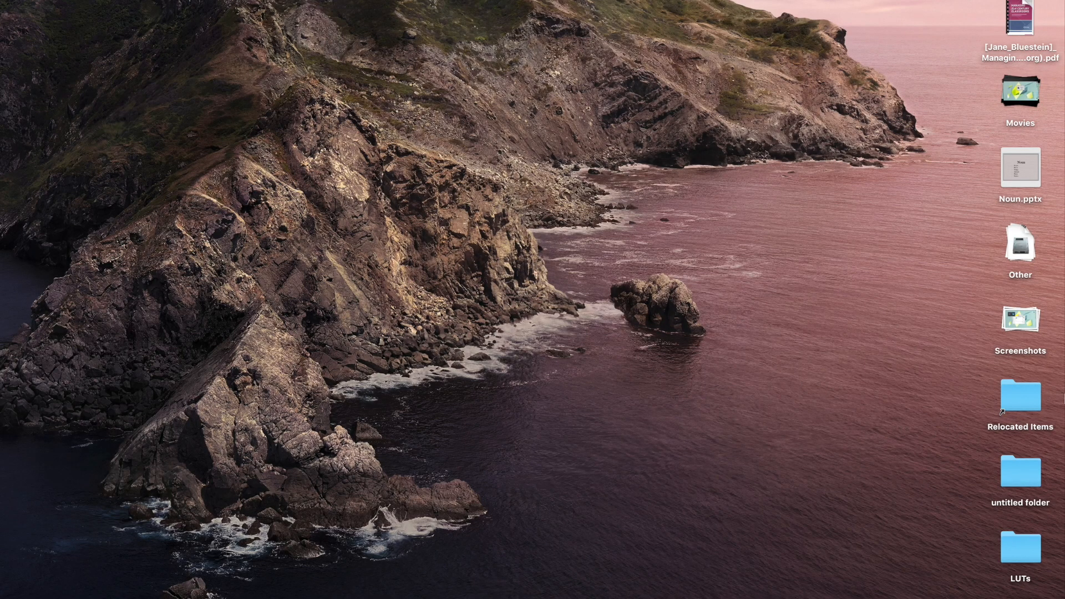
{"action": "mouse_move", "coordinate": [1004, 466]}
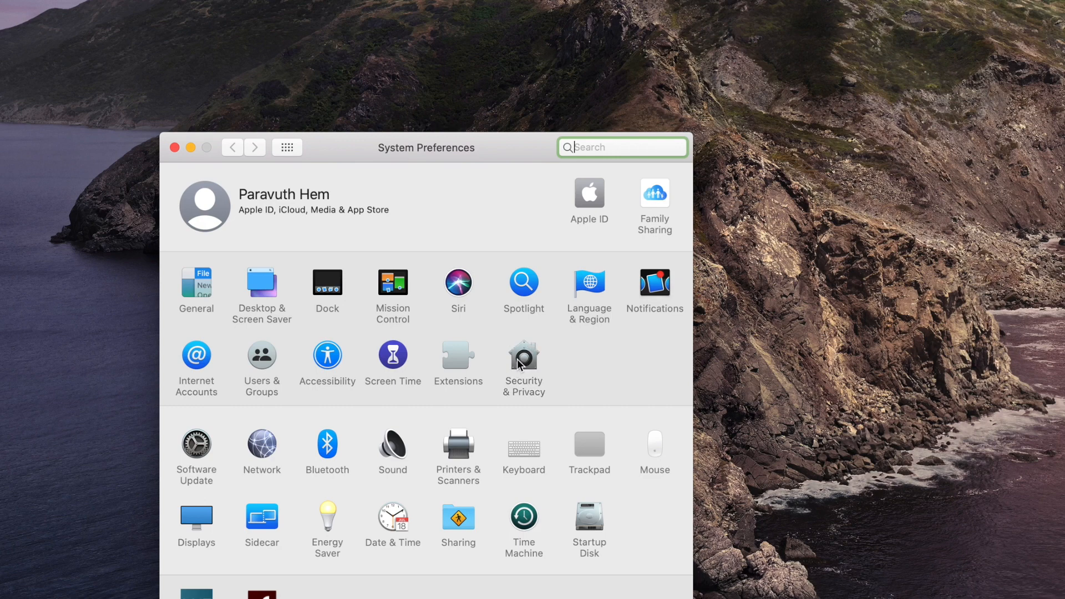
{"action": "left_click", "coordinate": [522, 356]}
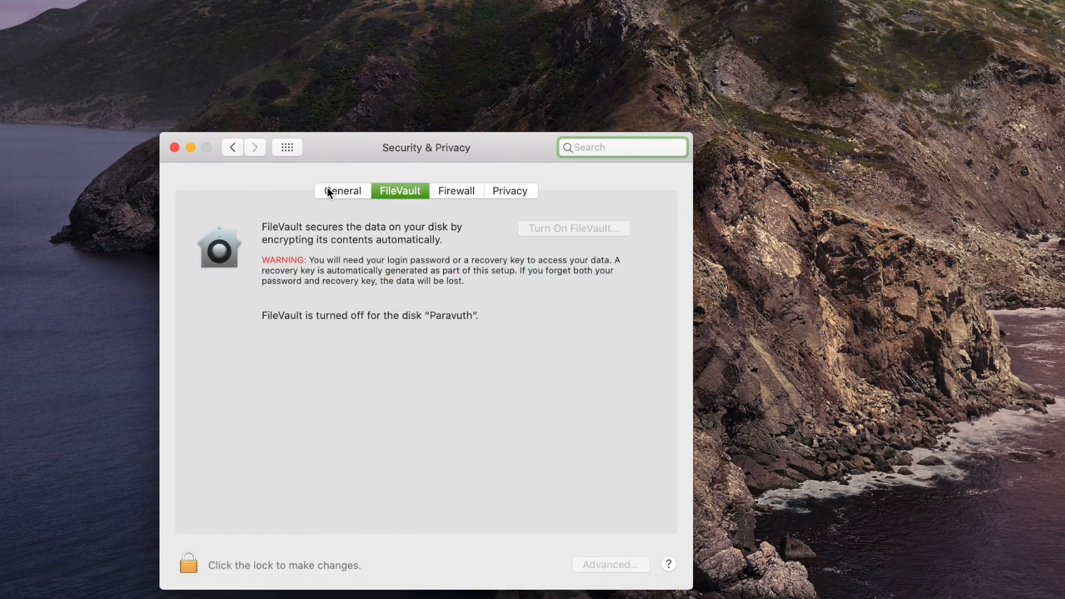
{"action": "left_click", "coordinate": [342, 191]}
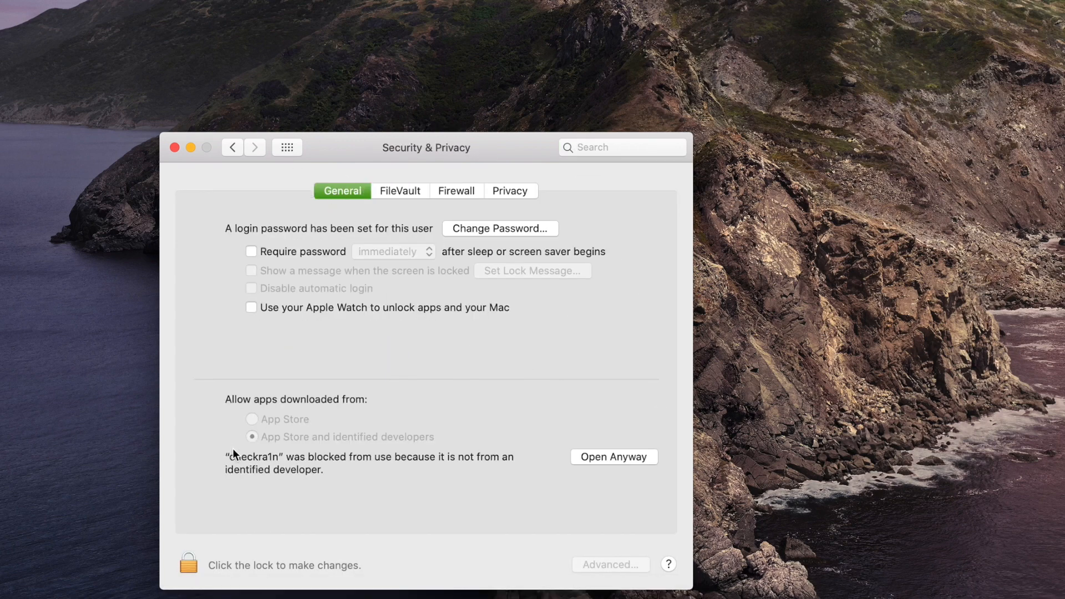
{"action": "left_click", "coordinate": [612, 456]}
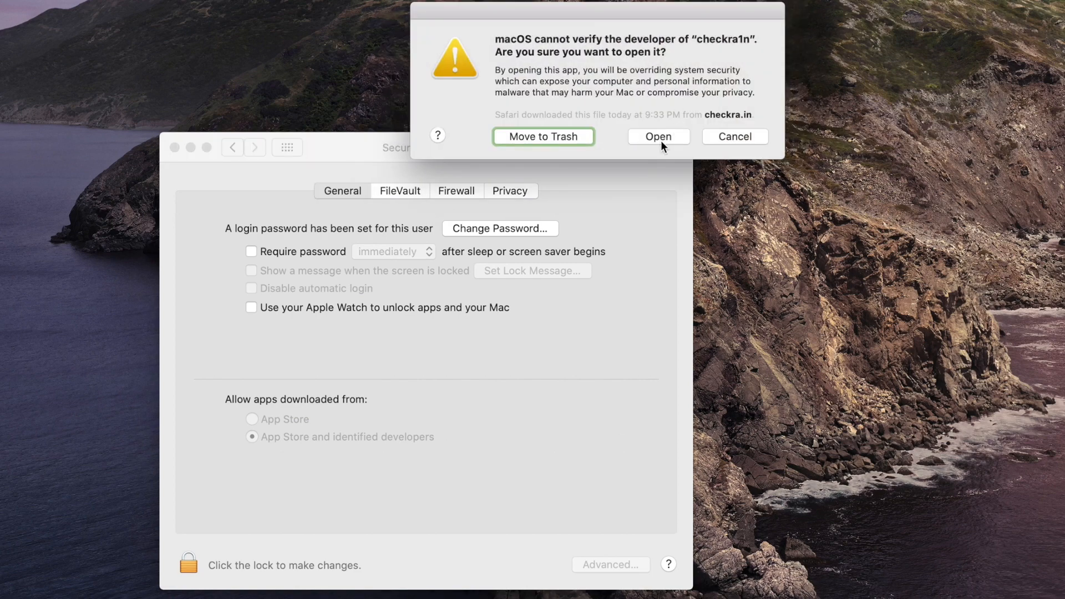
{"action": "left_click", "coordinate": [656, 137]}
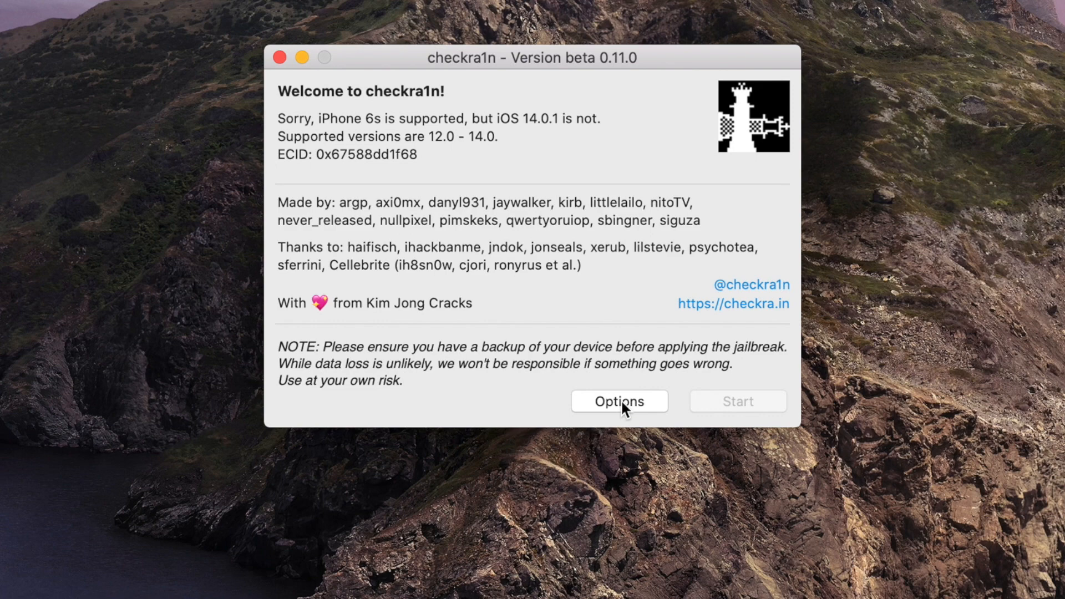
Enable 'Allow untested iOS/iPadOS/tvOS versions' so the iPhone 6s on iOS 14.0.1 is accepted.
{"action": "left_click", "coordinate": [618, 401]}
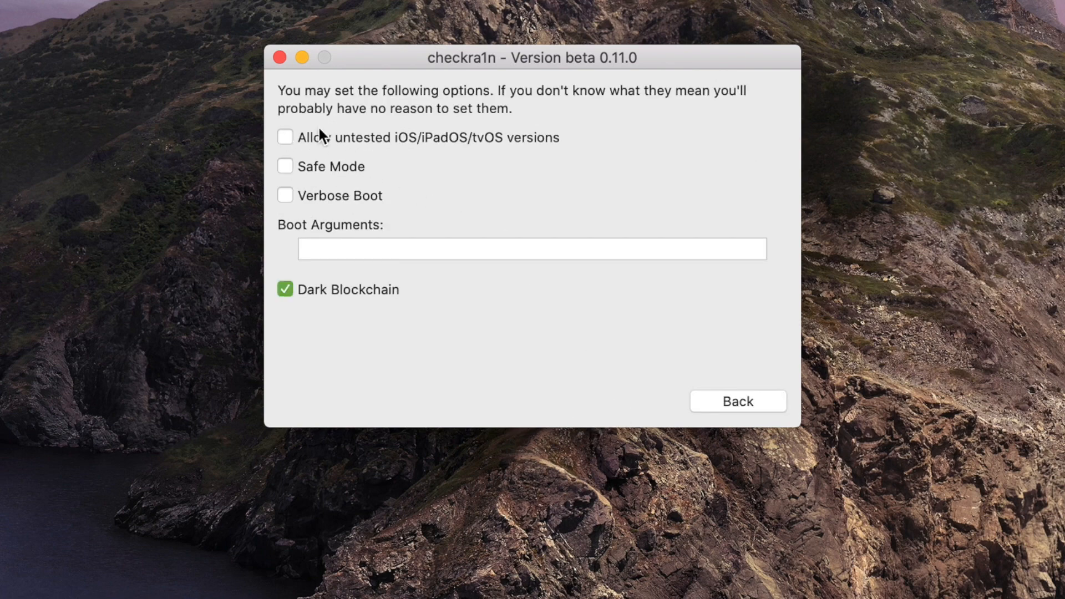
{"action": "left_click", "coordinate": [286, 136]}
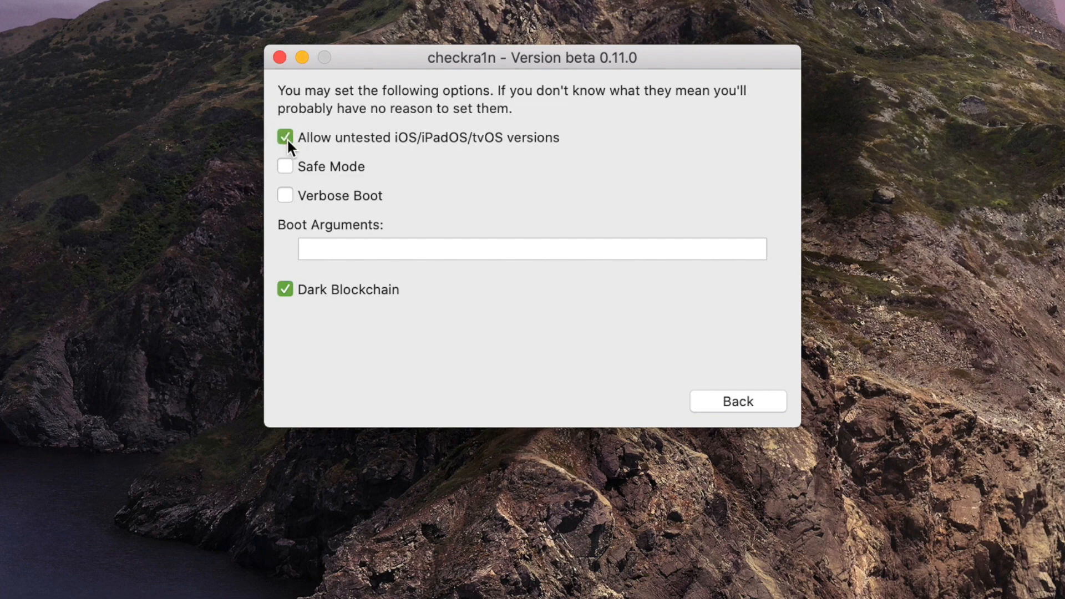
{"action": "mouse_move", "coordinate": [401, 152]}
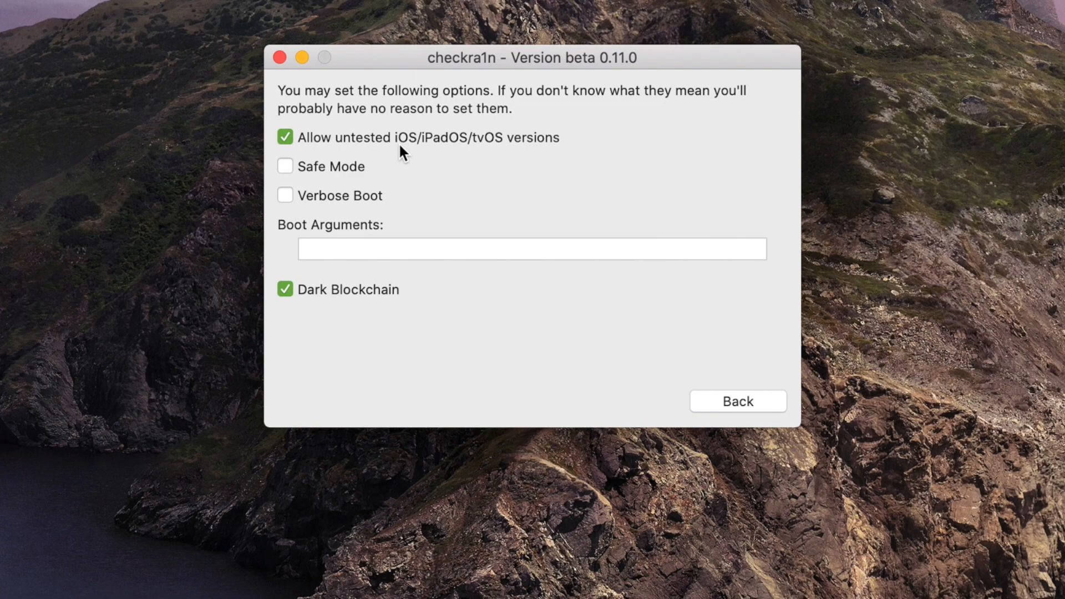
{"action": "left_click", "coordinate": [737, 401]}
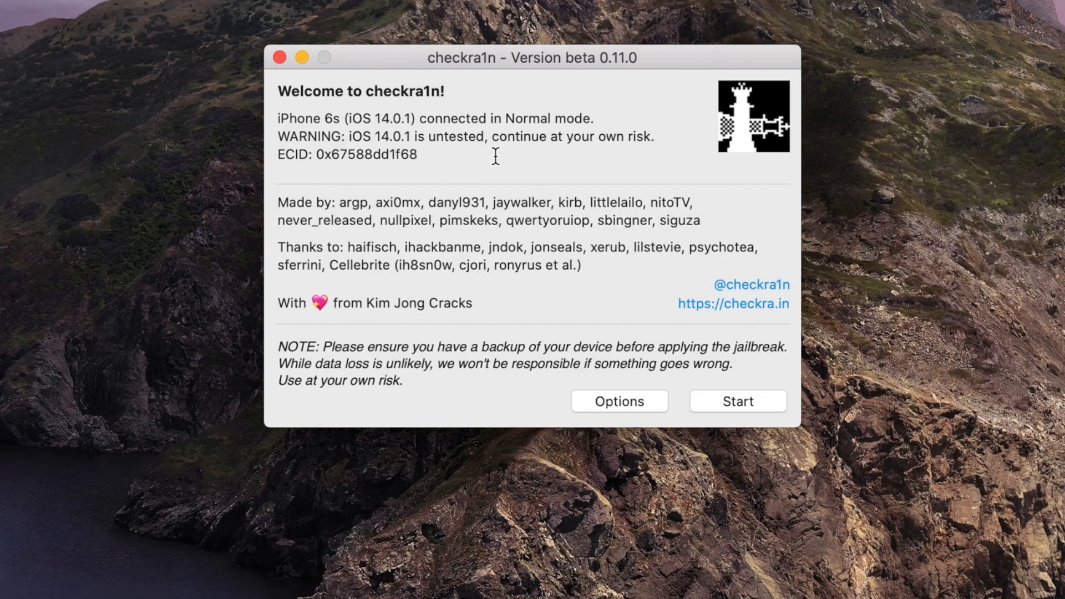
{"action": "mouse_move", "coordinate": [275, 141]}
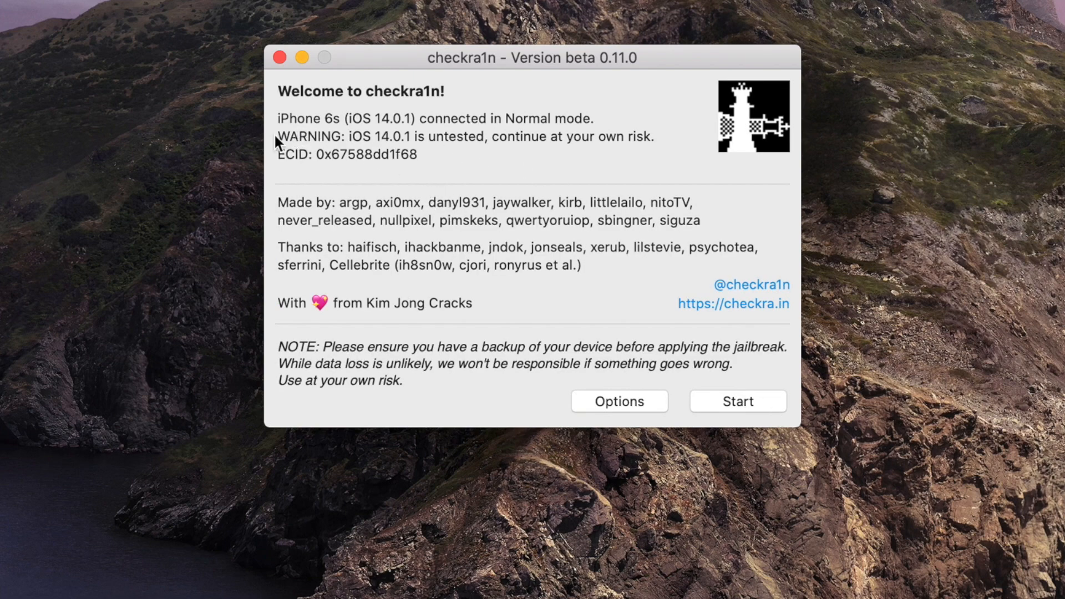
{"action": "left_click_drag", "start_coordinate": [278, 137], "coordinate": [483, 136]}
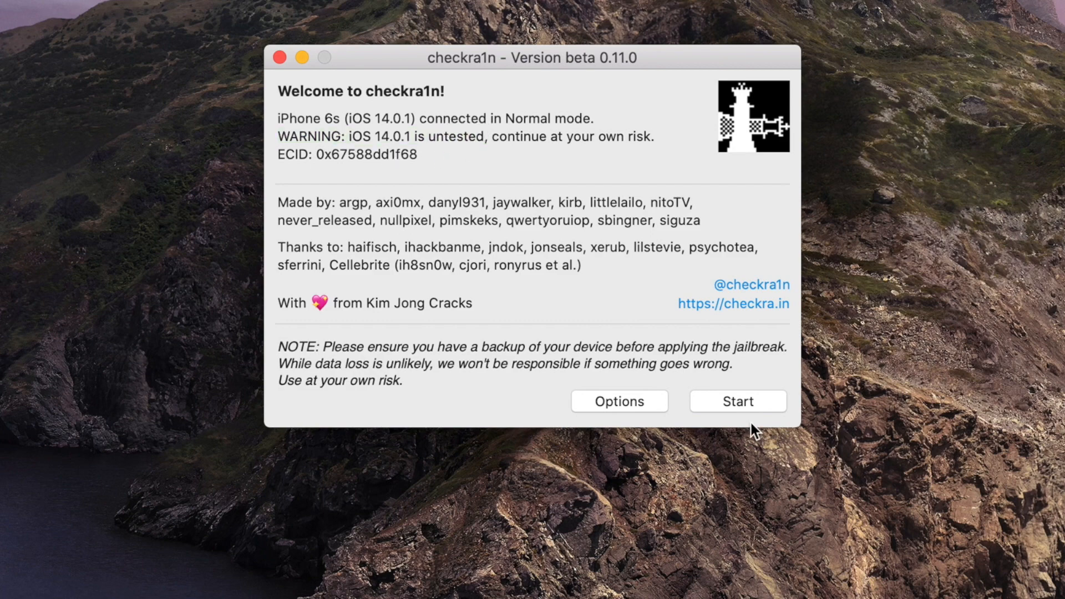
Start the jailbreak and accept the untested OS version warning, sending the iPhone to recovery.
{"action": "left_click", "coordinate": [737, 400]}
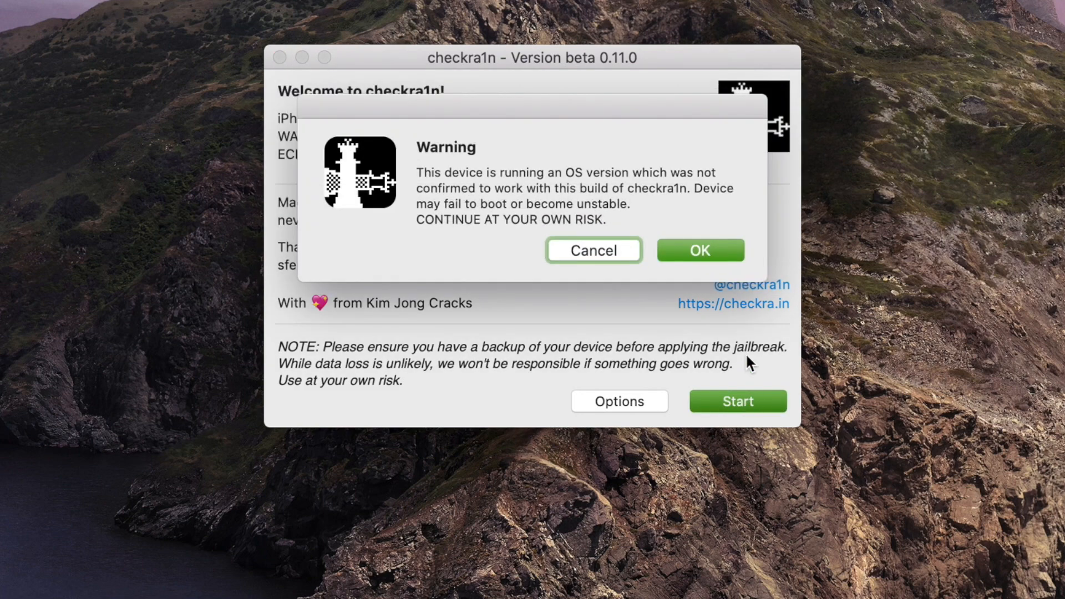
{"action": "mouse_move", "coordinate": [683, 271]}
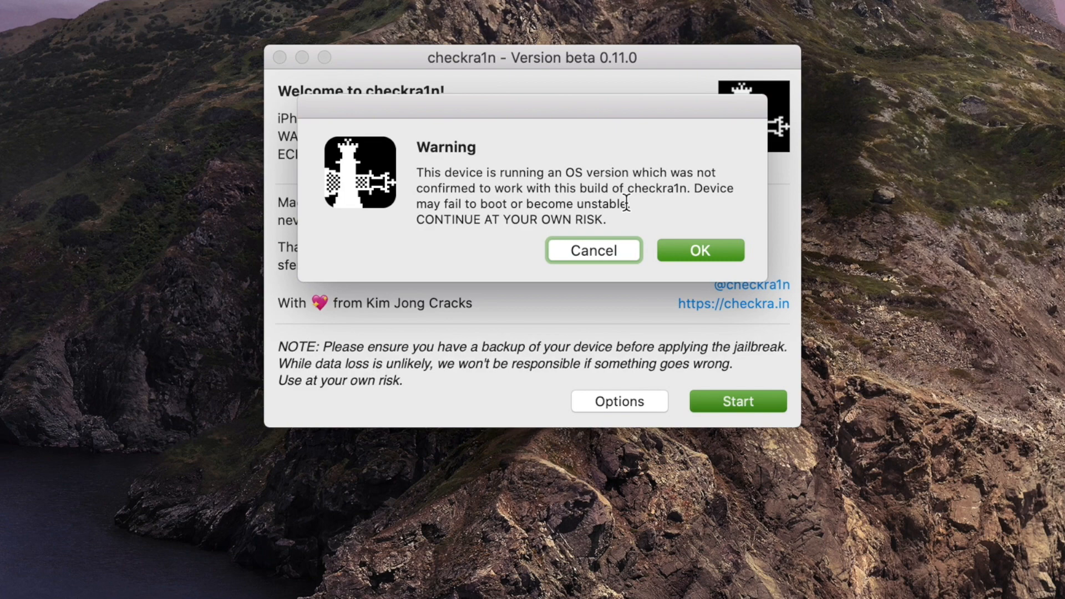
{"action": "mouse_move", "coordinate": [672, 265]}
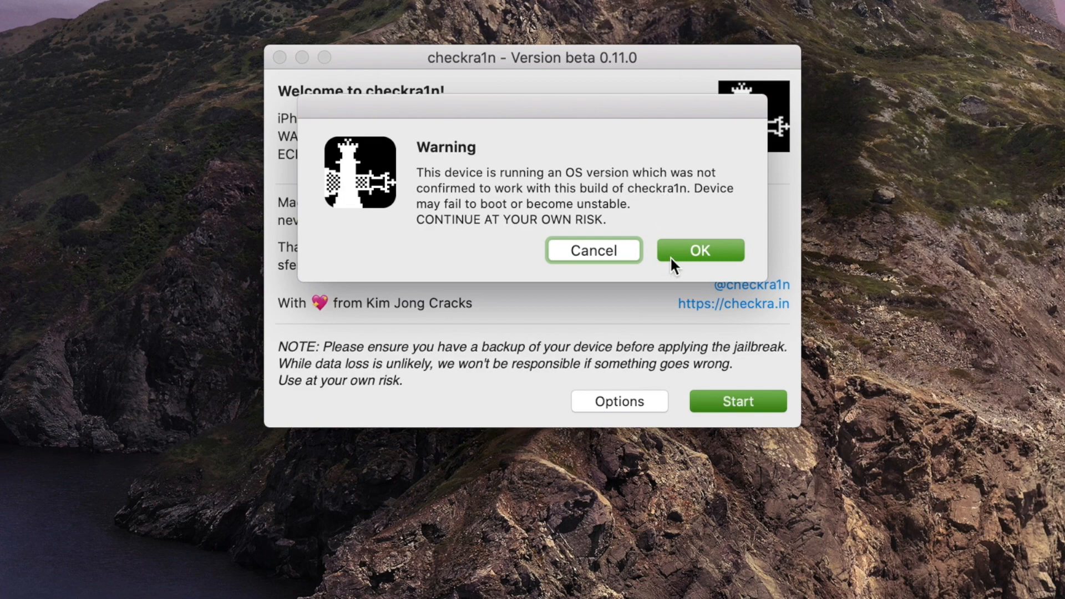
{"action": "mouse_move", "coordinate": [685, 262]}
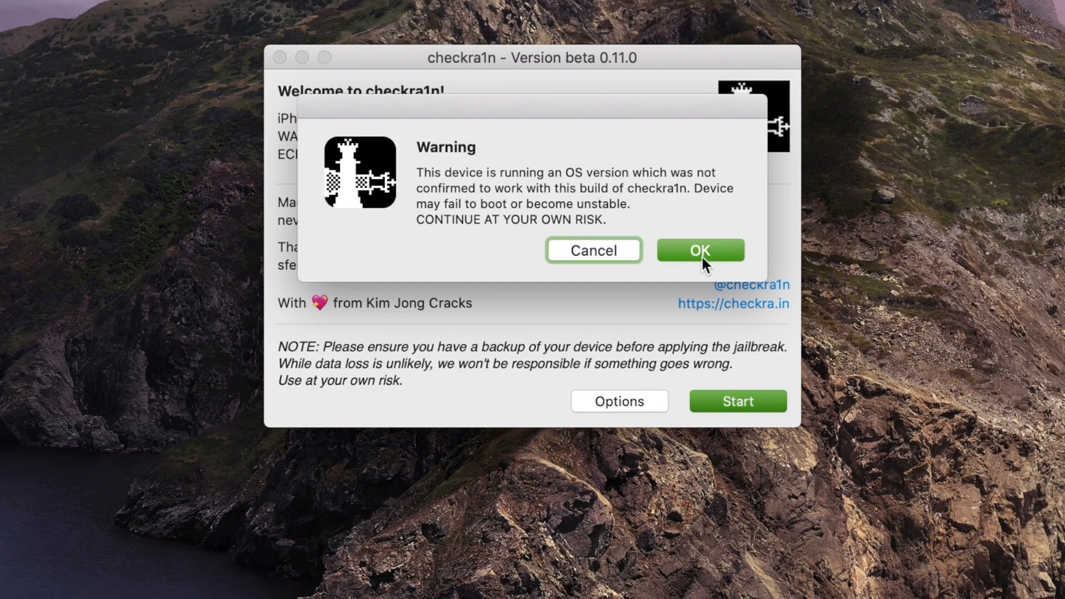
{"action": "left_click", "coordinate": [700, 249]}
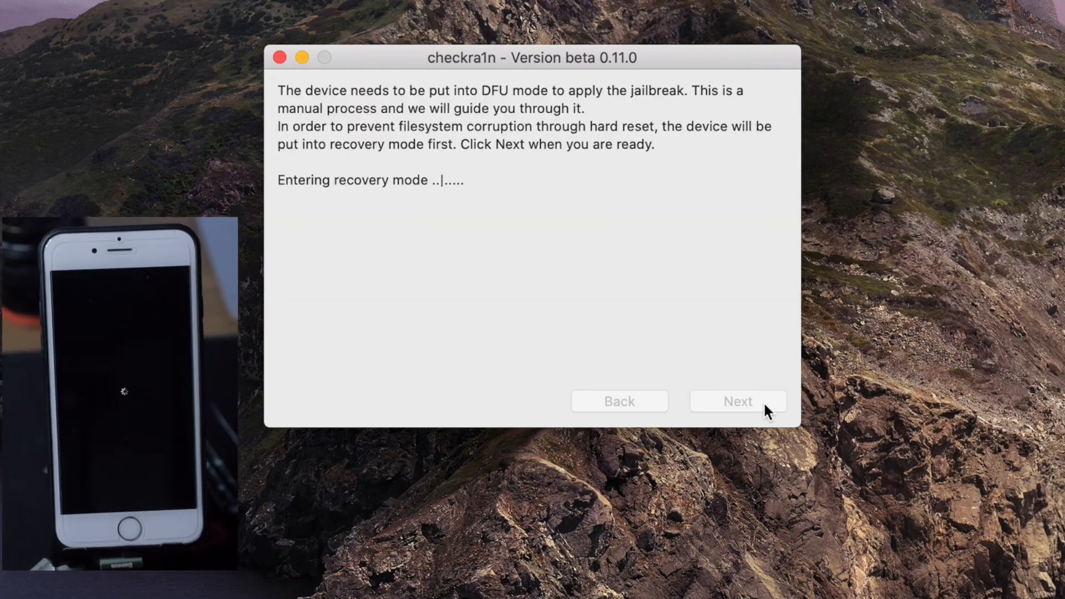
Walk through the DFU guide and countdown until the jailbreak finishes with the checkra1n loader installed.
{"action": "left_click", "coordinate": [737, 401]}
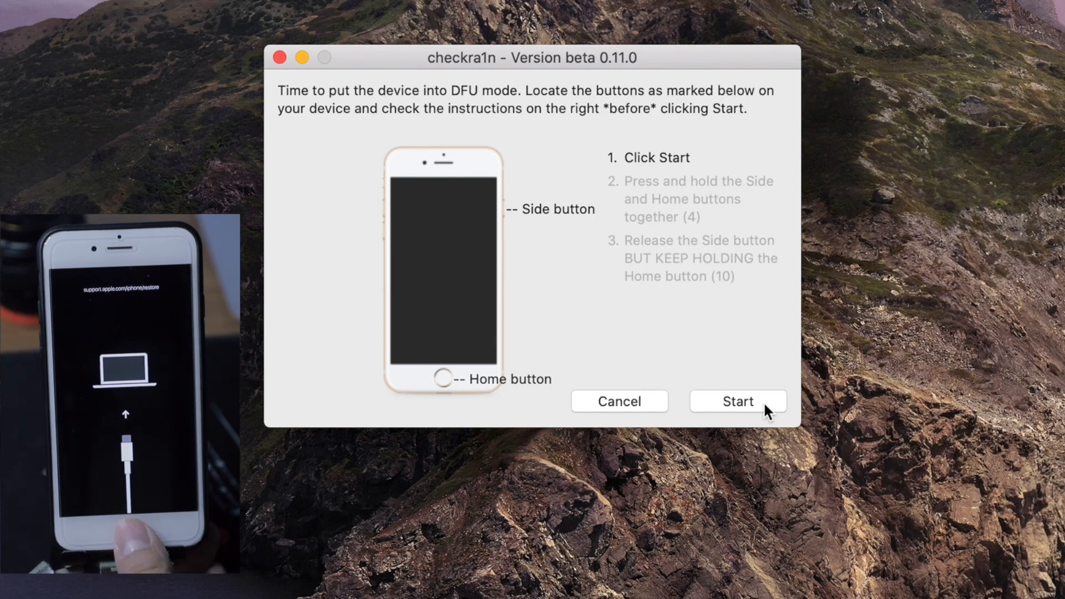
{"action": "mouse_move", "coordinate": [752, 201]}
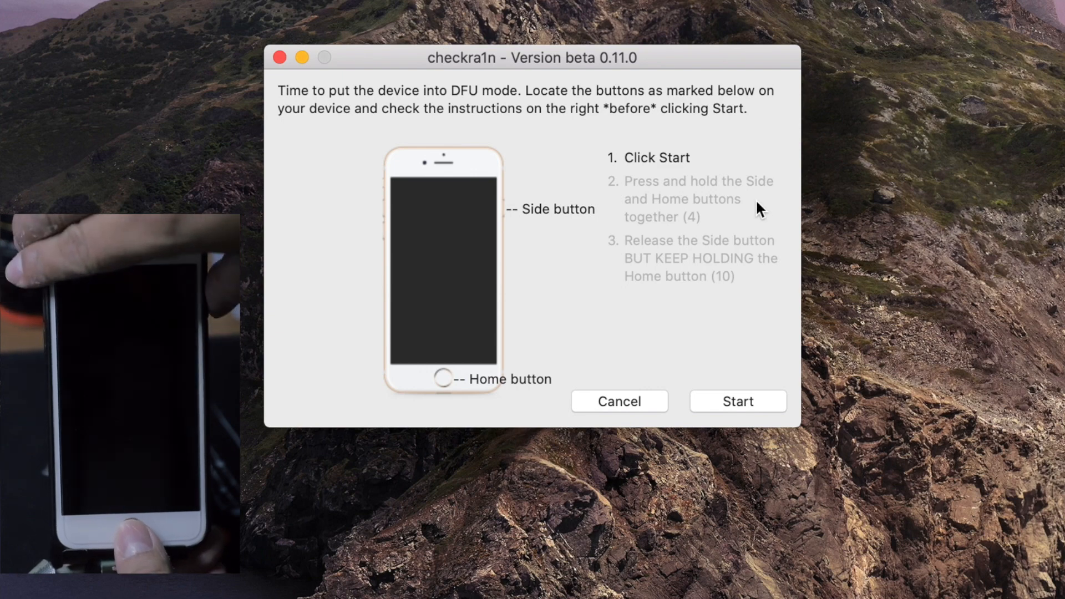
{"action": "left_click", "coordinate": [737, 400]}
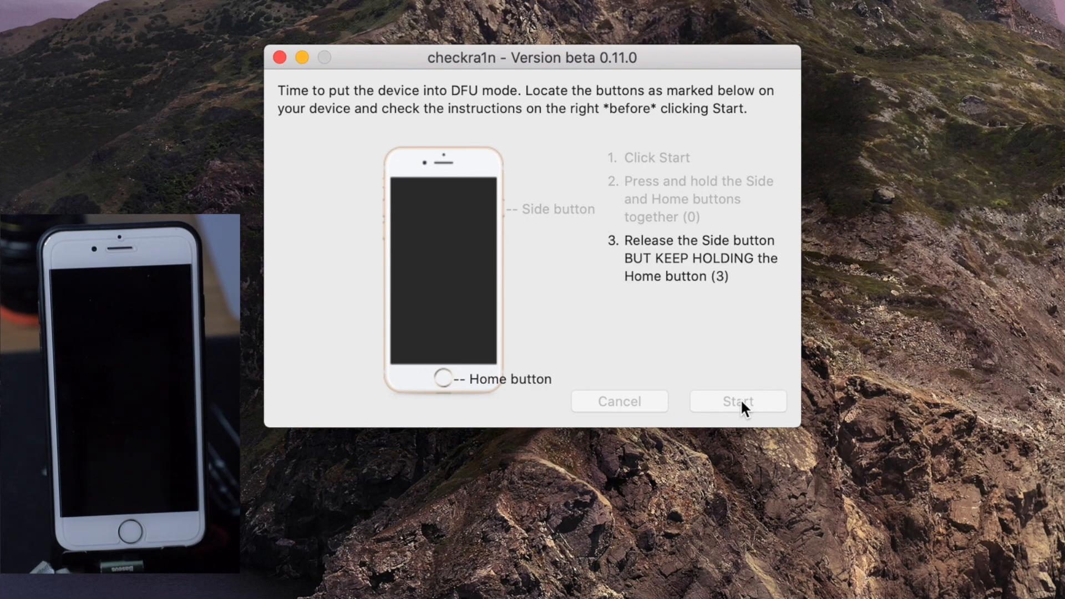
{"action": "left_click", "coordinate": [737, 401]}
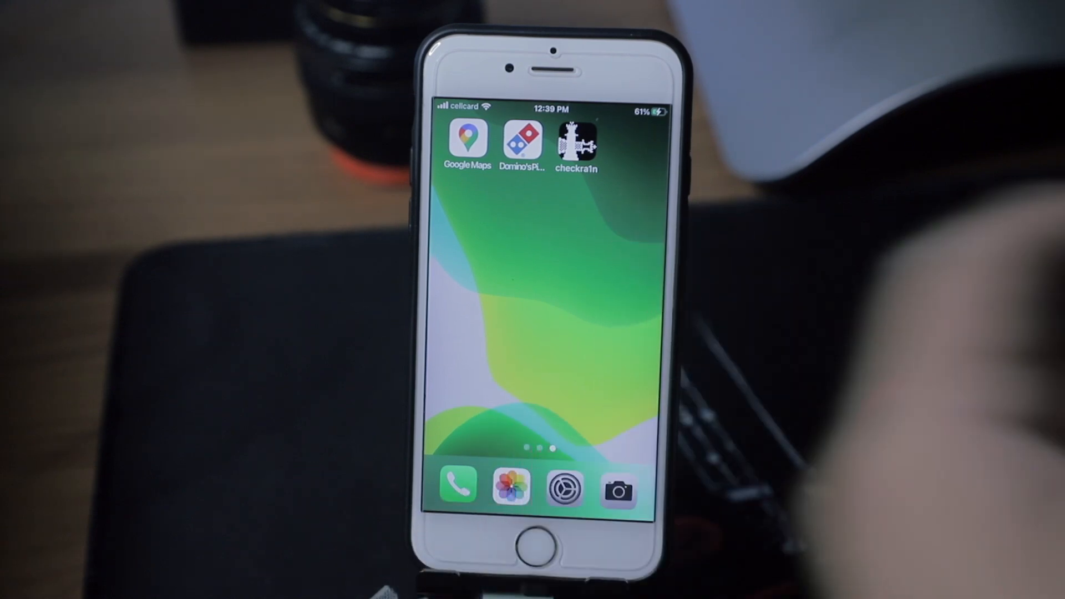
Install Cydia from the checkra1n loader, then confirm iPhone 6s on iOS 14.0.1 in About.
{"action": "left_click", "coordinate": [577, 143]}
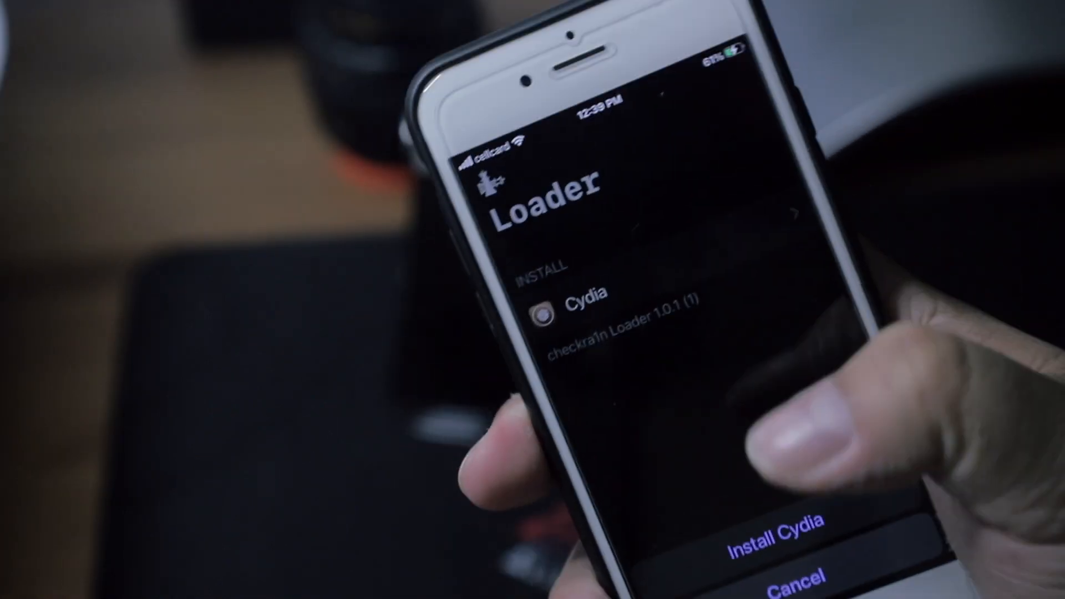
{"action": "left_click", "coordinate": [779, 529]}
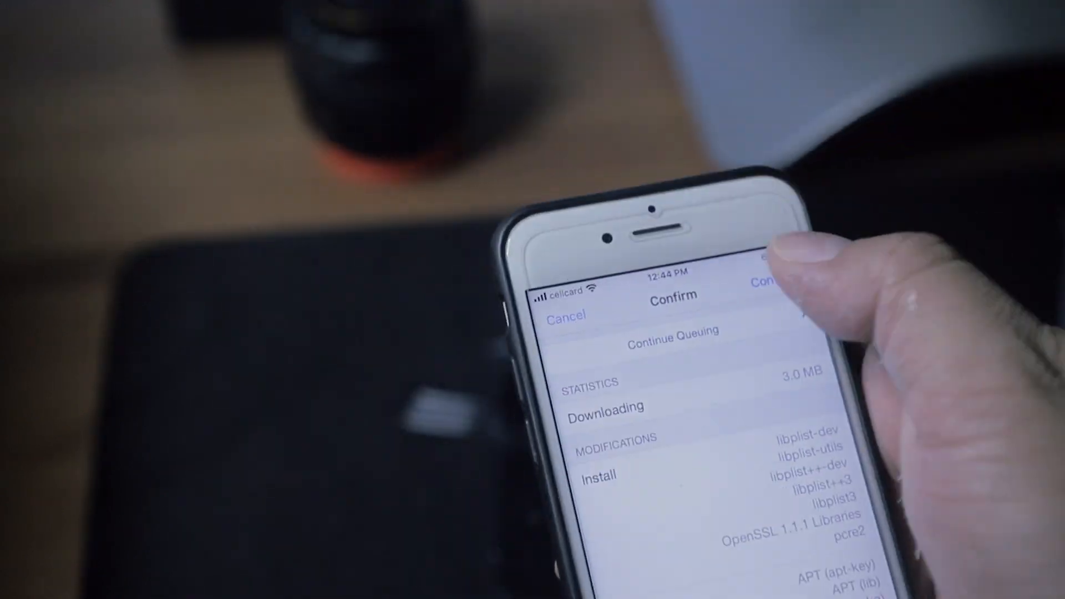
{"action": "left_click", "coordinate": [768, 283]}
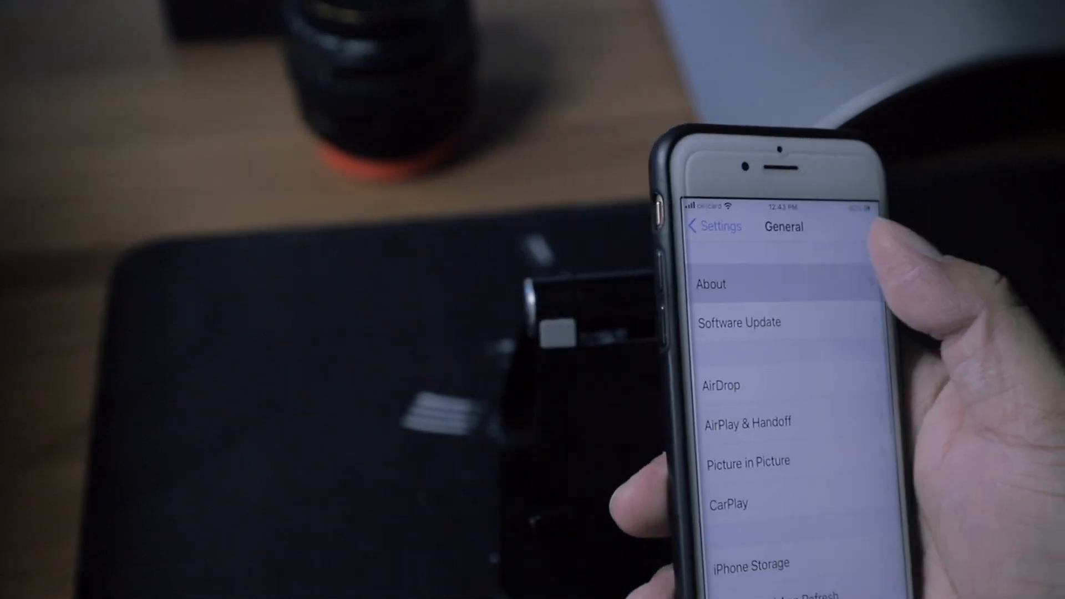
{"action": "left_click", "coordinate": [710, 284]}
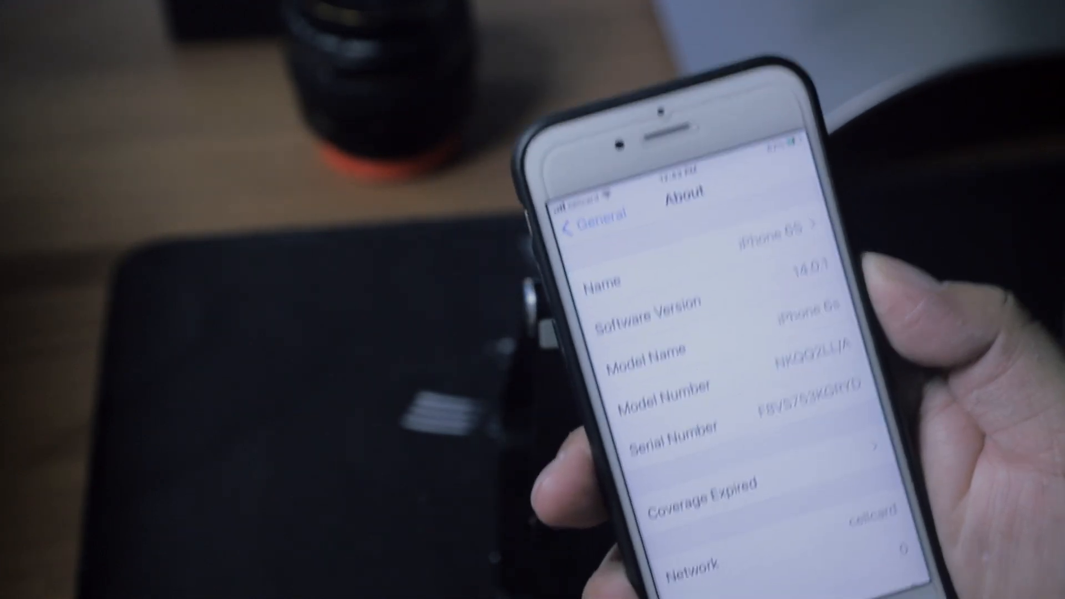